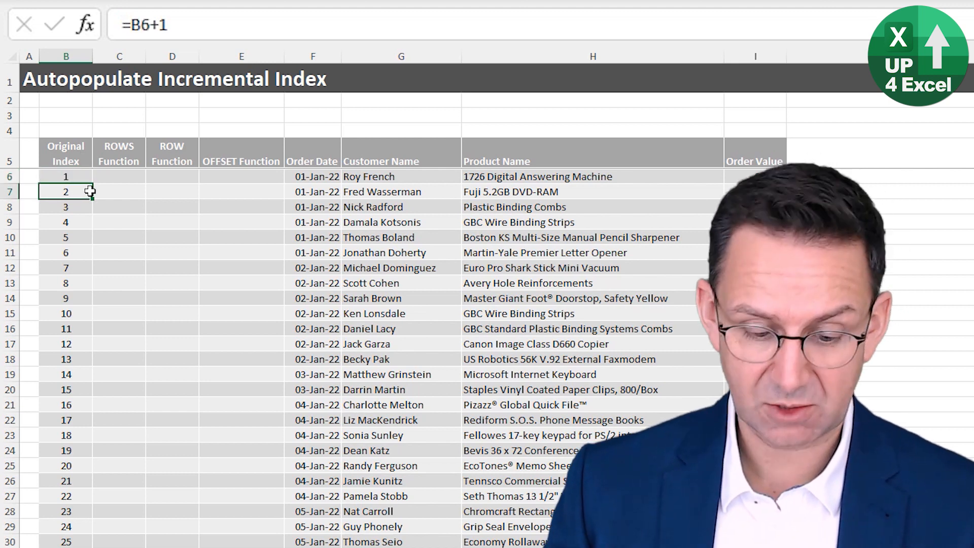
- Review the =B6+1 index formulas, then paste the New Data orders below the last row, 3333
key(f2)
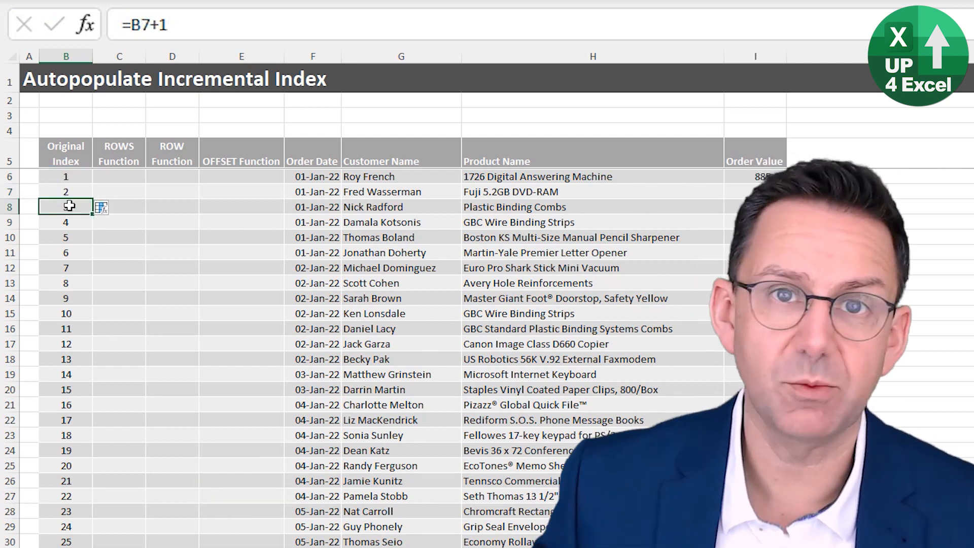
key(Ctrl+Down)
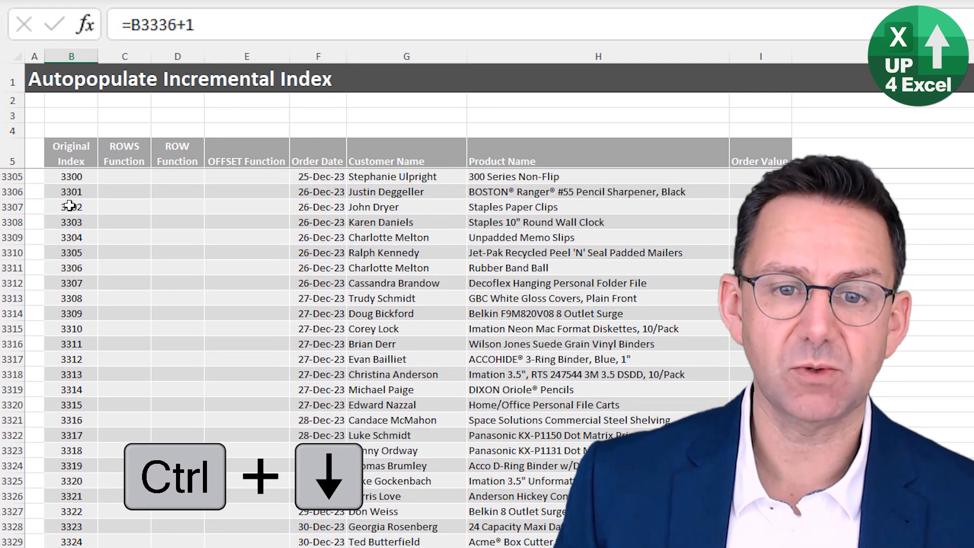
key(ctrl+Down)
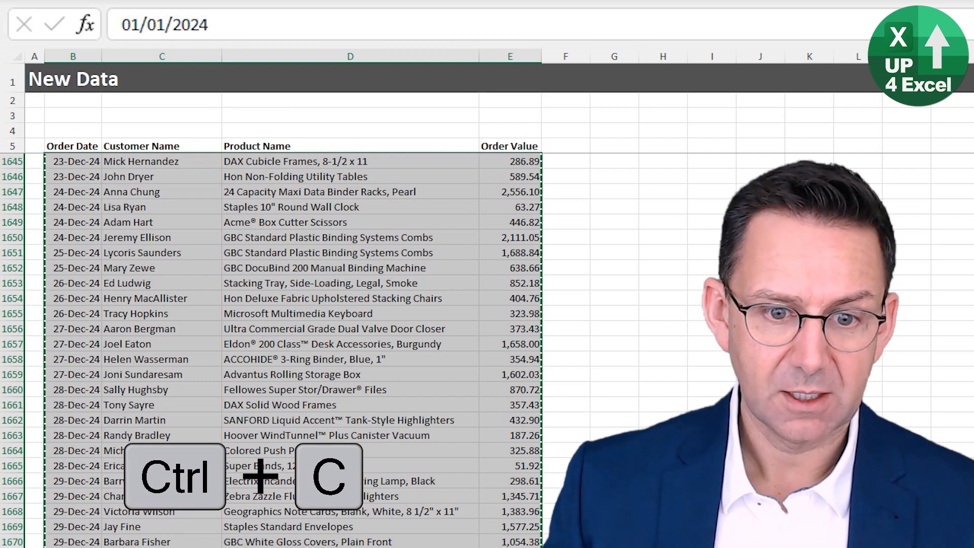
right_click(318, 282)
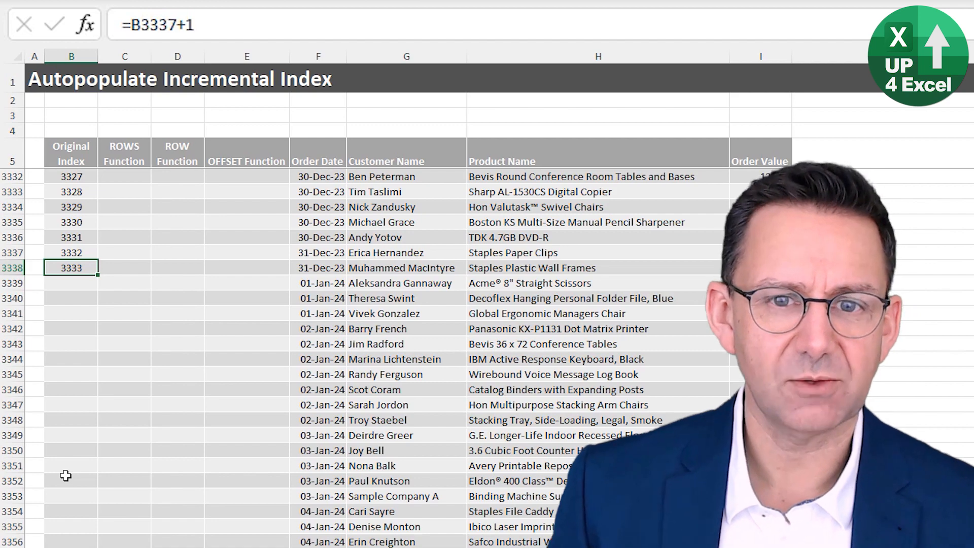
key(ctrl+z)
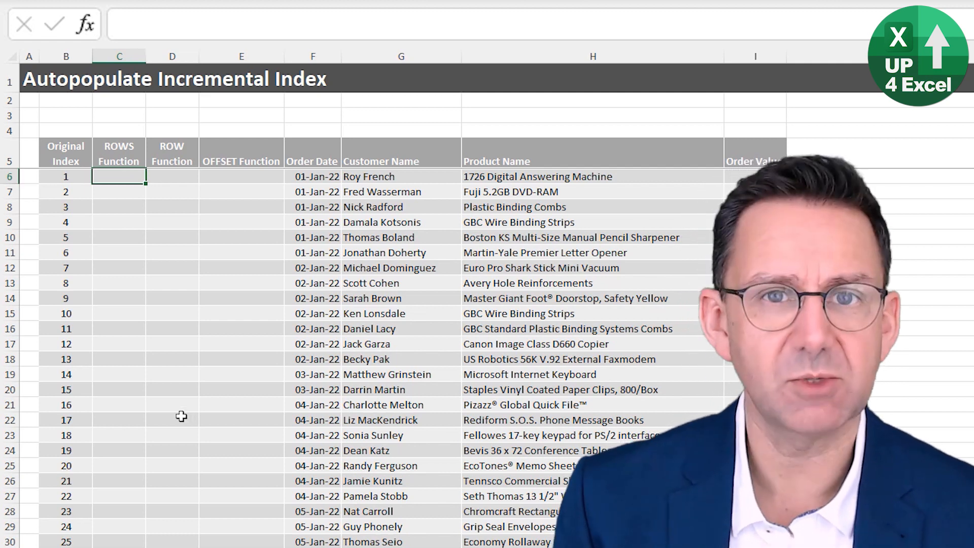
- Enter =ROWS(tblIncrement[[#Headers],[ROWS Function]]:[@[ROWS Function]])-1 so the column counts 1, 2, 3…
text(=)
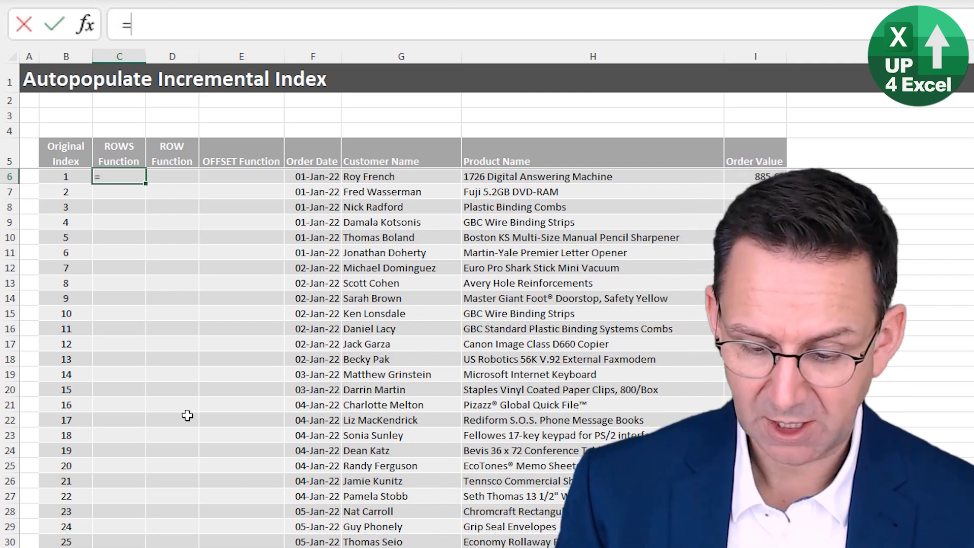
text(ROWS()
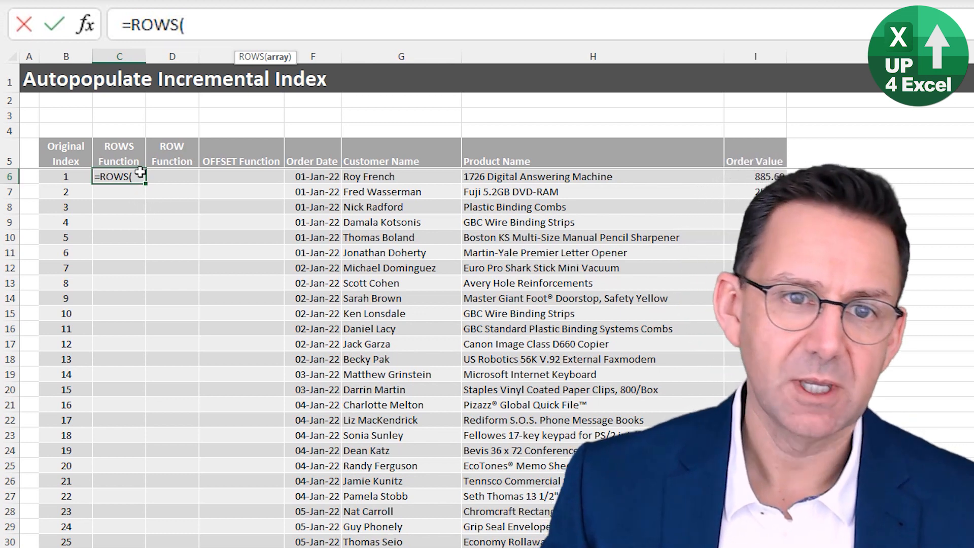
click(119, 154)
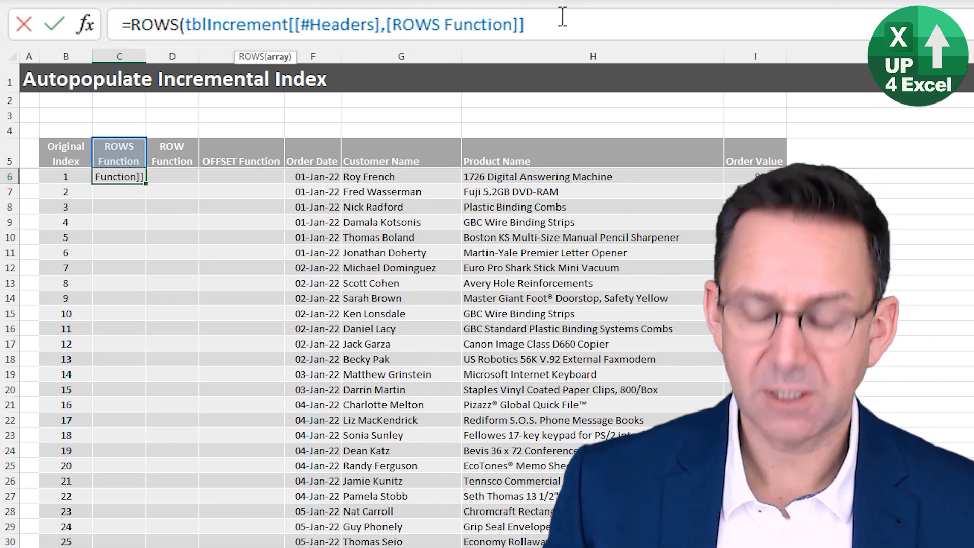
text(:[@[ROWS Function)
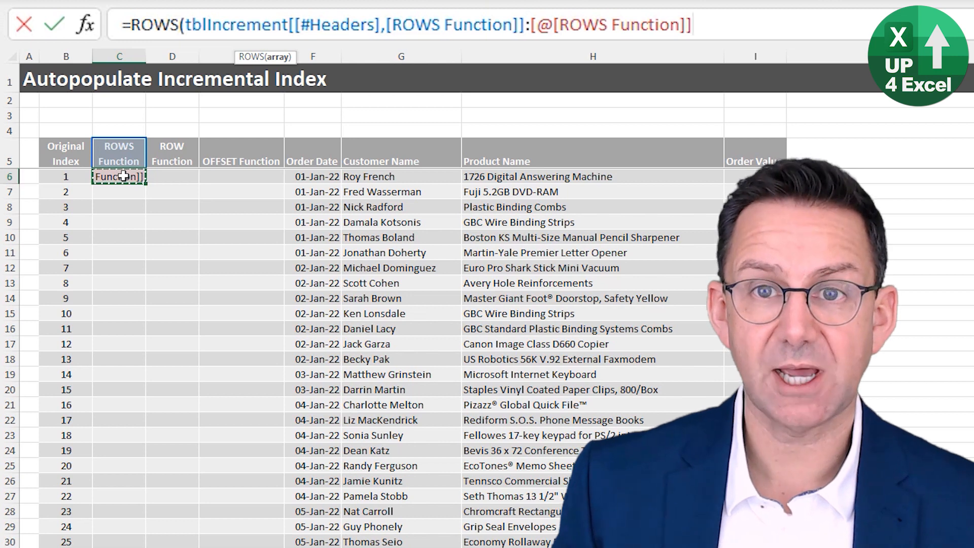
text())
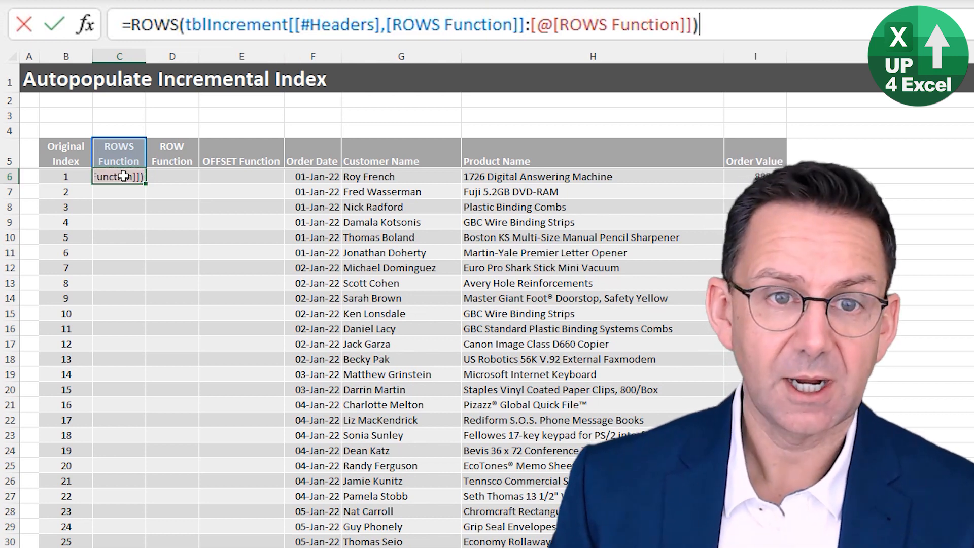
key(enter)
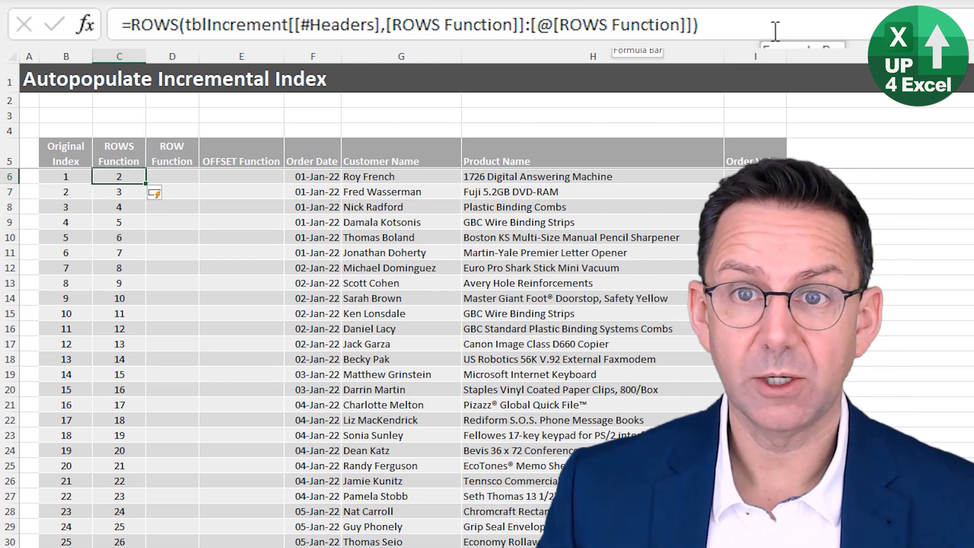
text(-1)
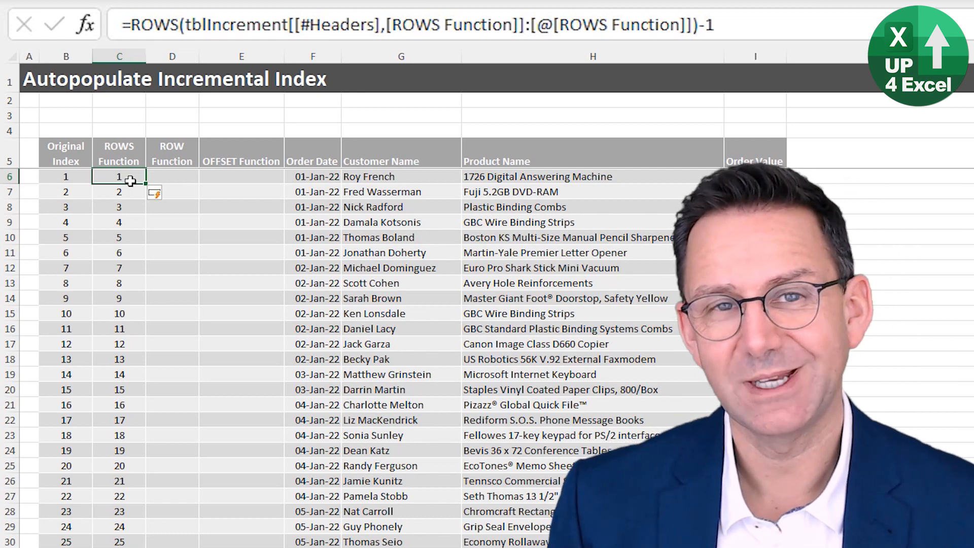
click(171, 176)
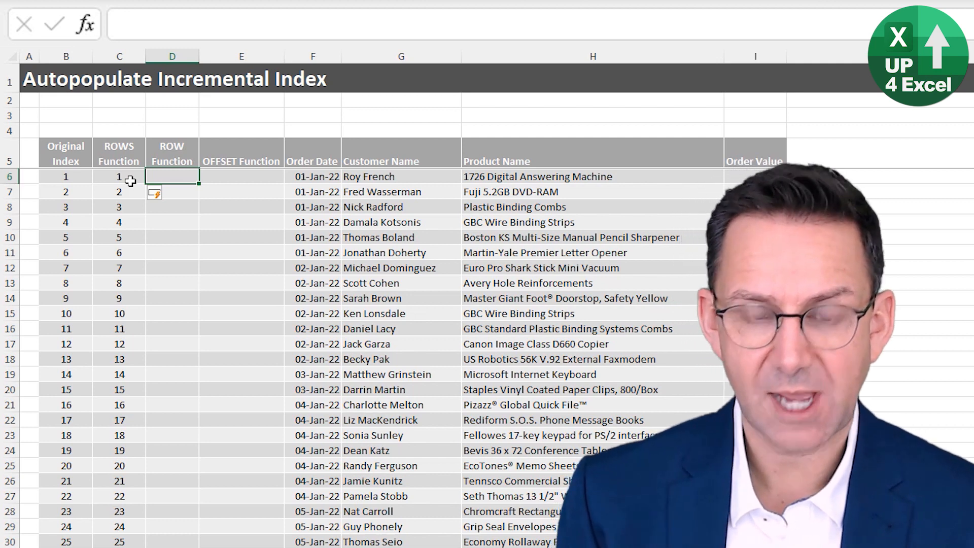
- Enter a =ROW([@[ROW Function]])-ROW(header) formula in D6 numbering the orders from 1
text(=)
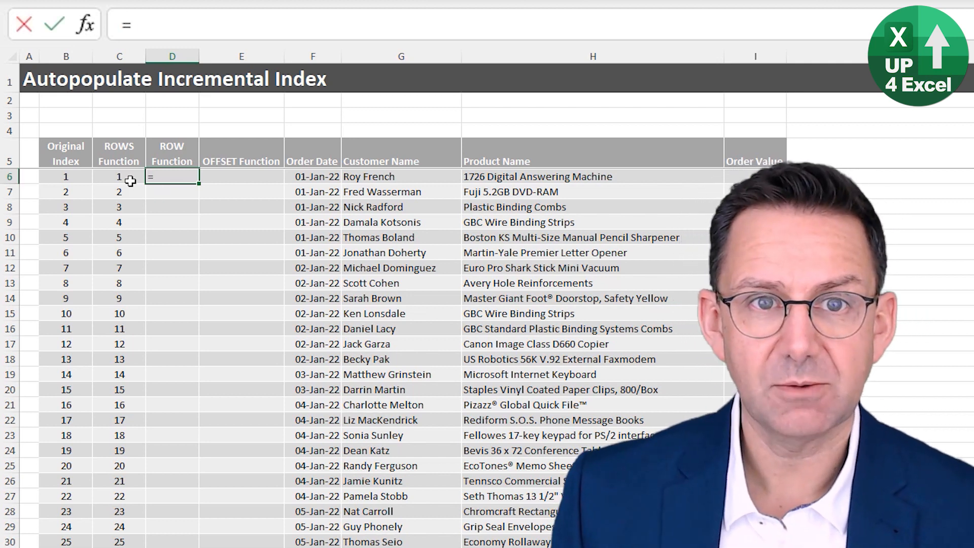
text(r)
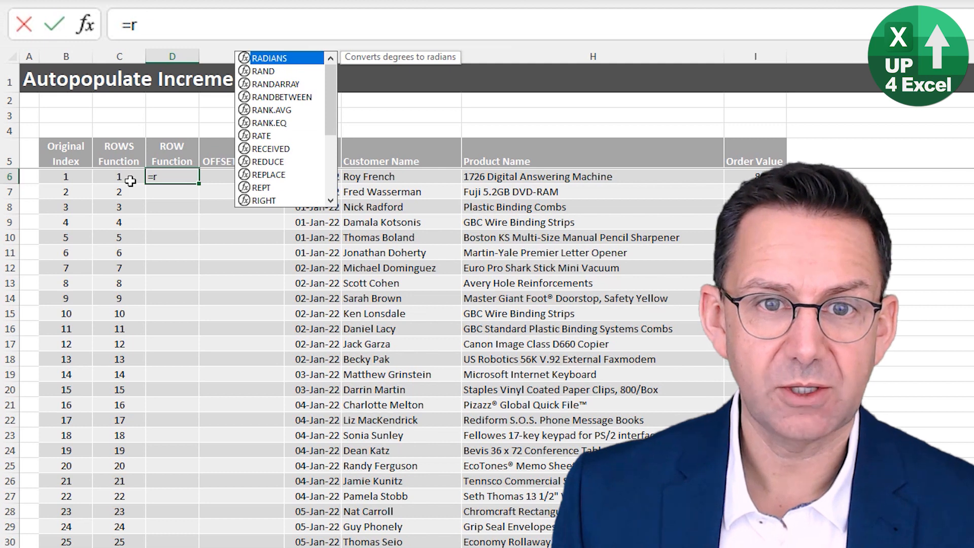
text(ow)
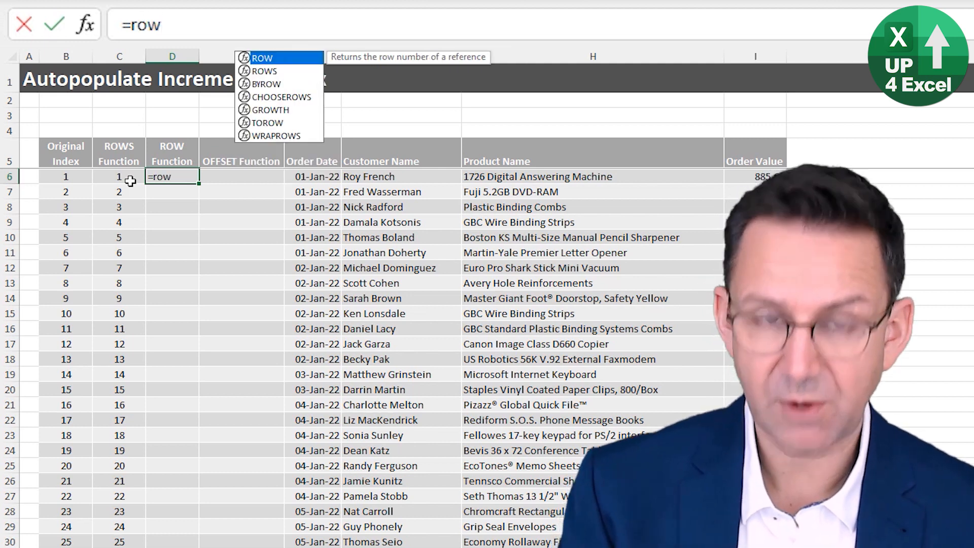
text(([@[ROW Function)
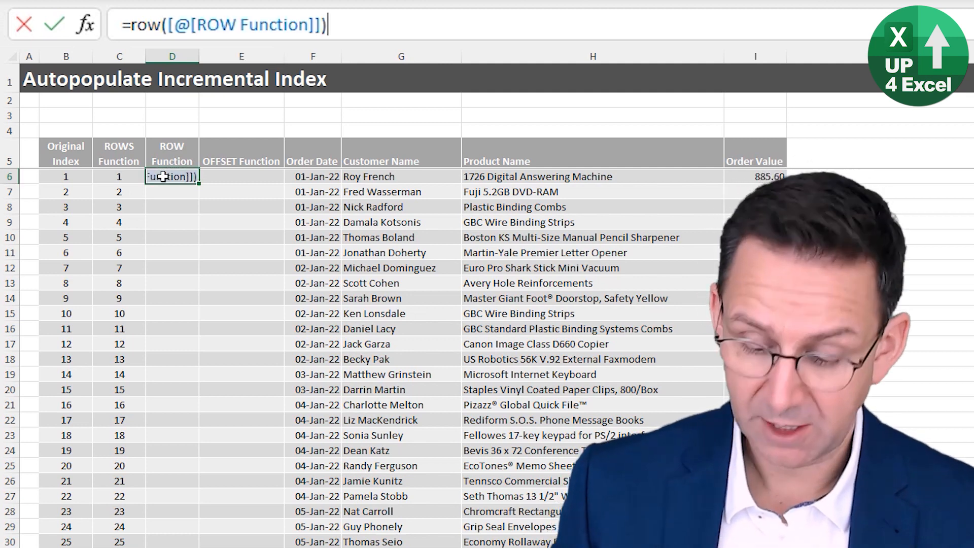
text(-)
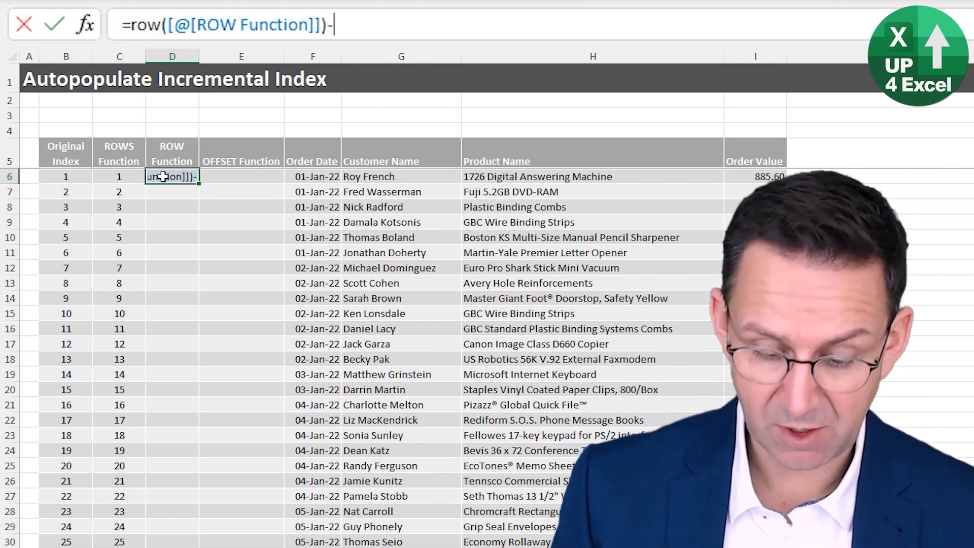
text(row()
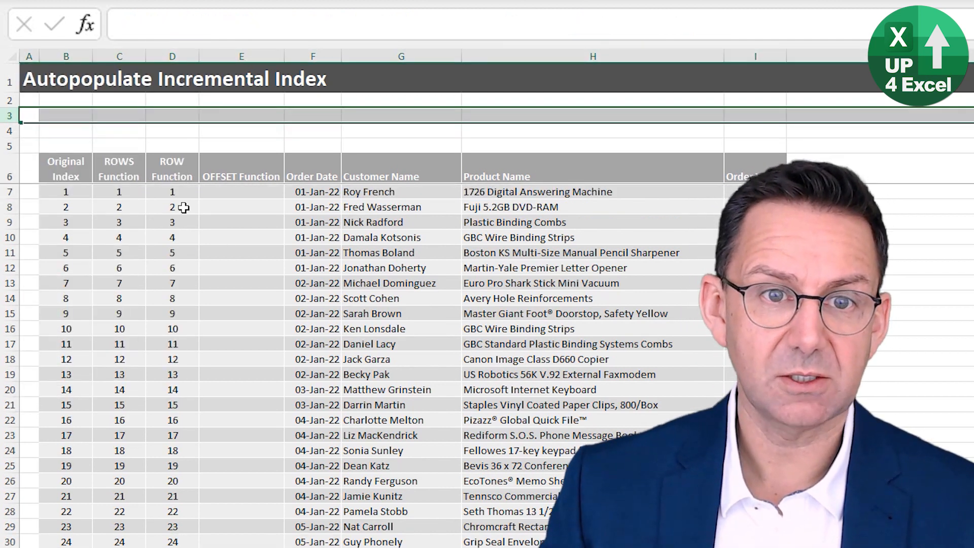
- Insert a test column left of the table, confirm the ROWS count holds, then undo it
click(119, 191)
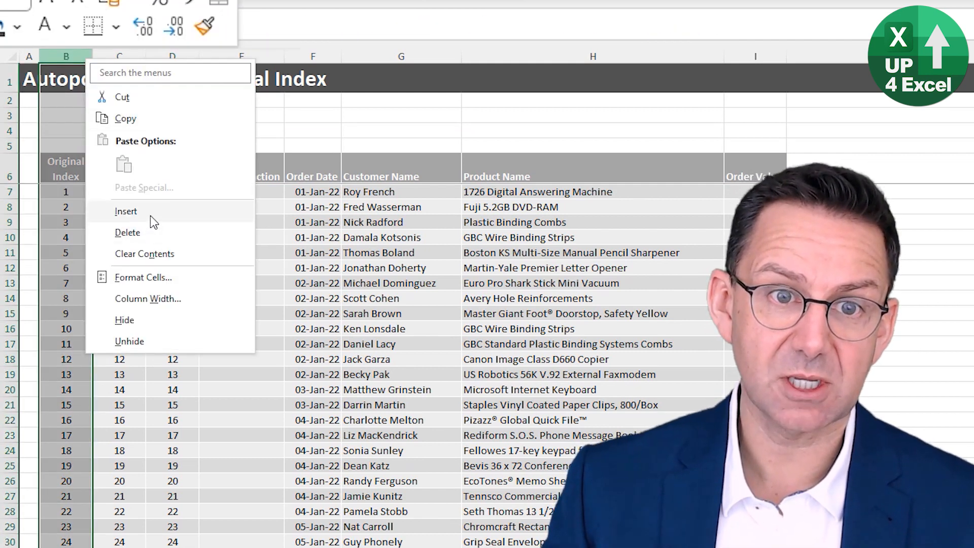
click(126, 211)
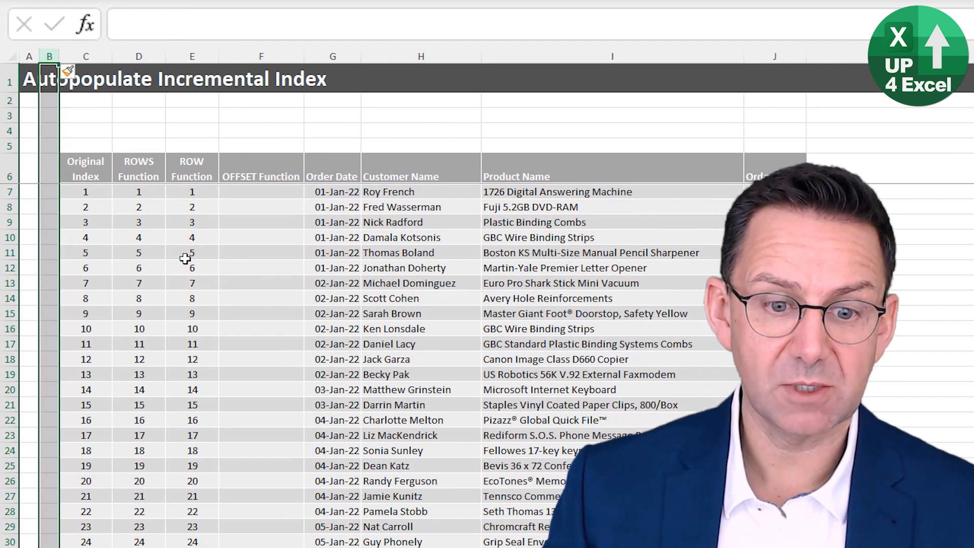
click(138, 207)
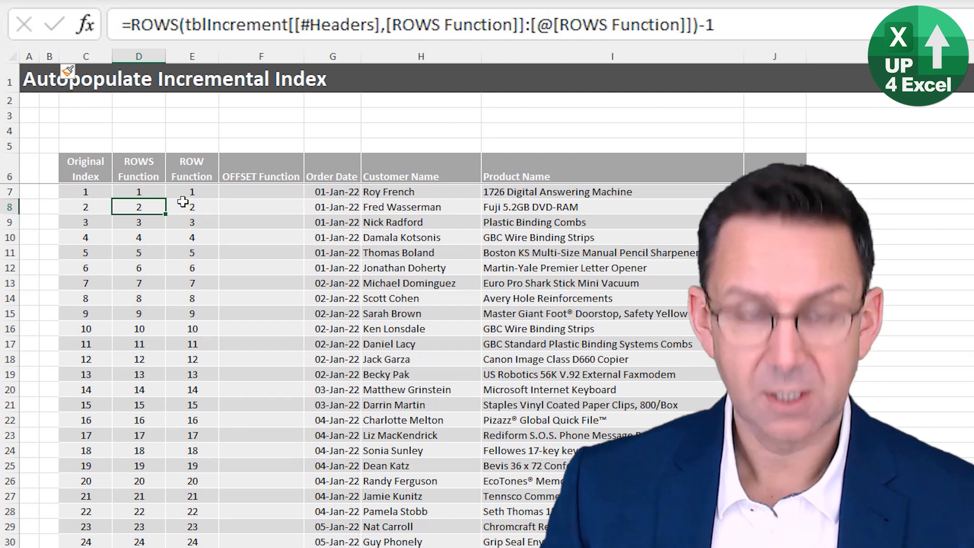
key(ctrl+z)
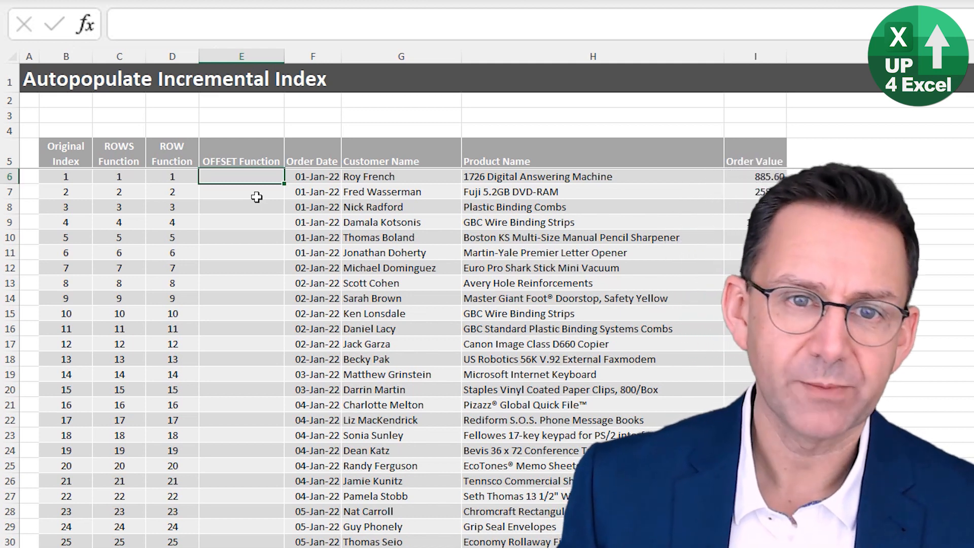
- Enter =OFFSET([@[OFFSET Function]],-1,0) in E6, looking one row up
text(=)
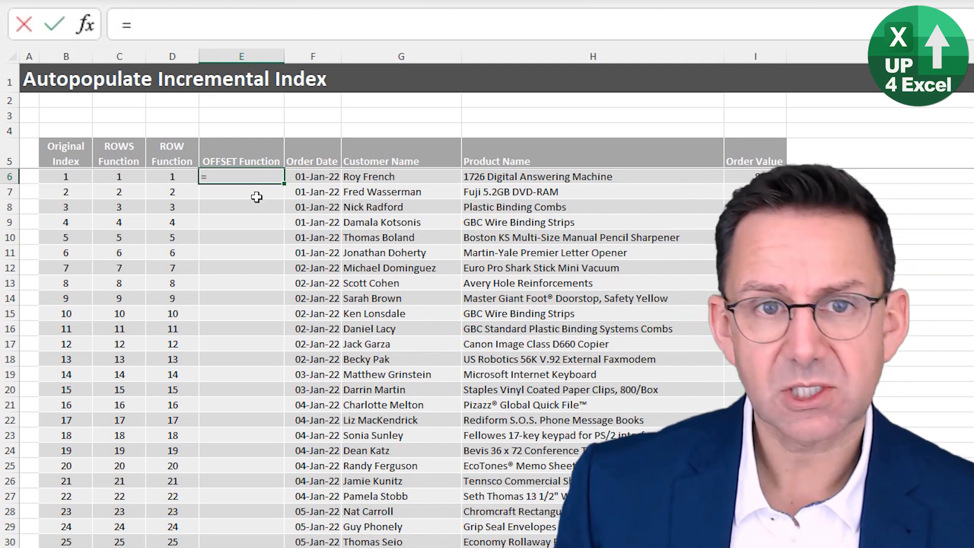
text(o)
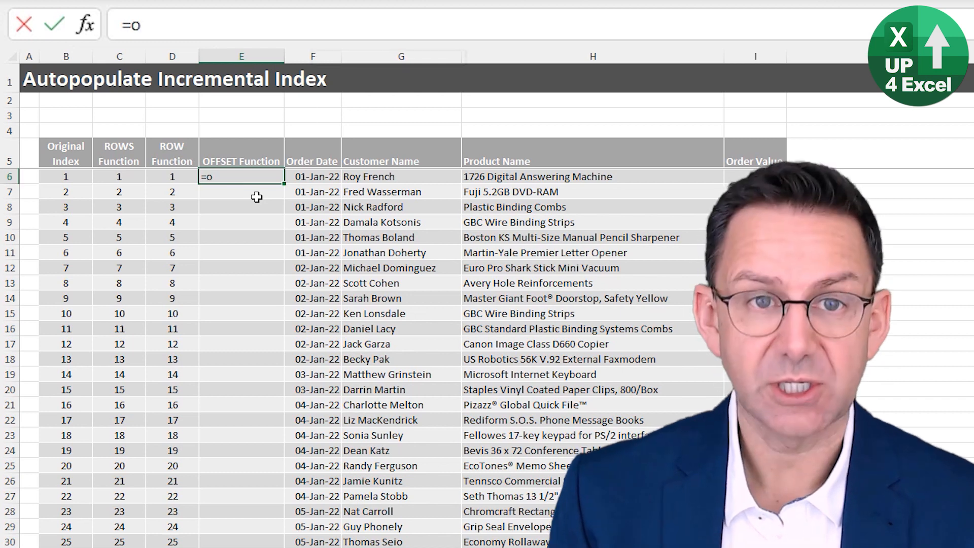
text(f)
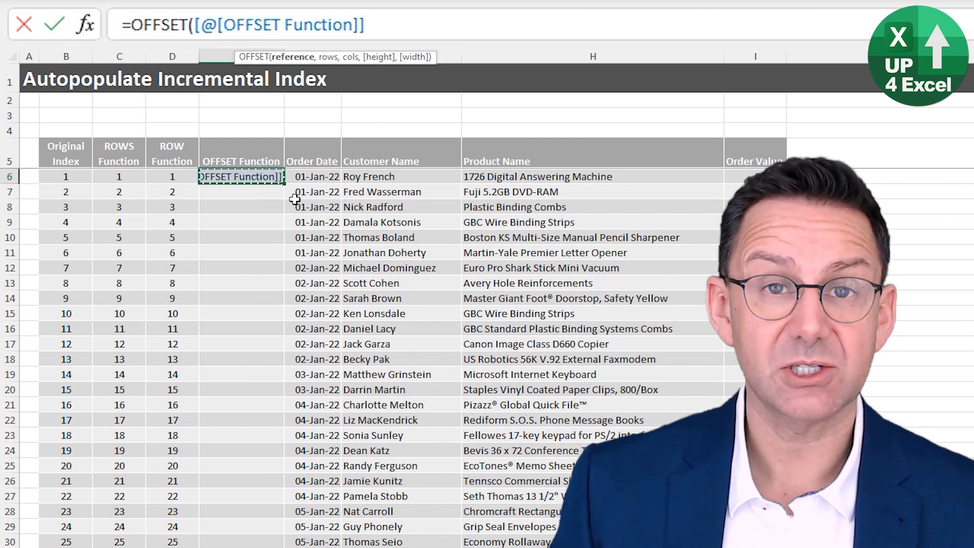
text(,)
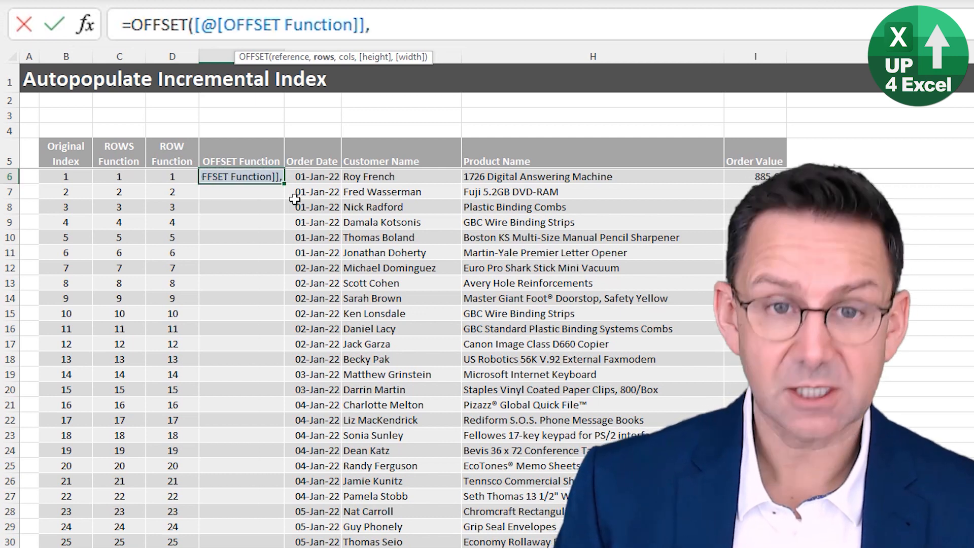
text(-)
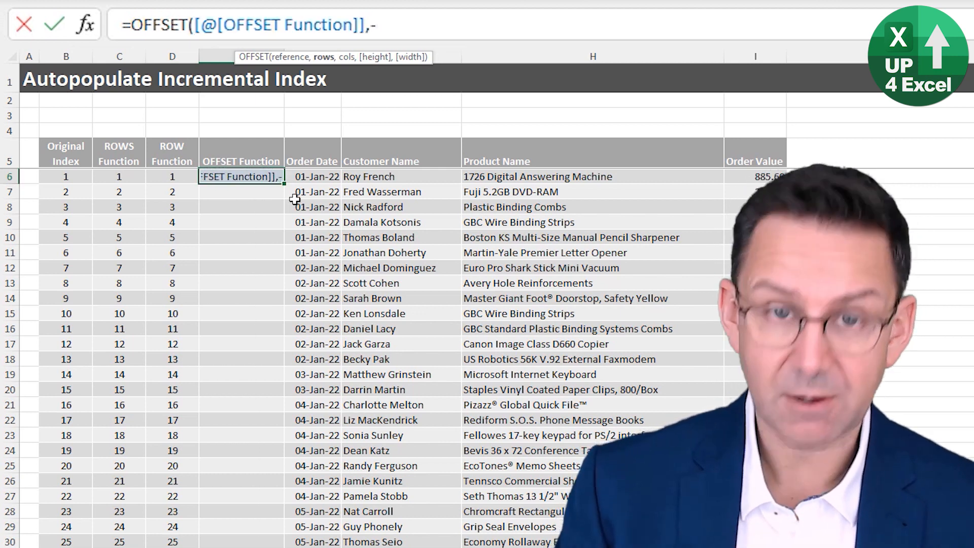
text(1)
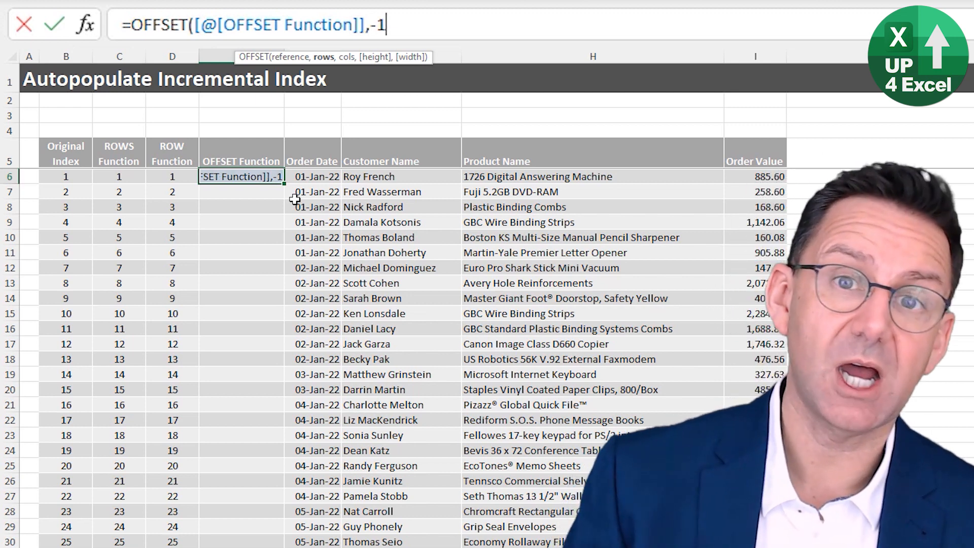
text(0))
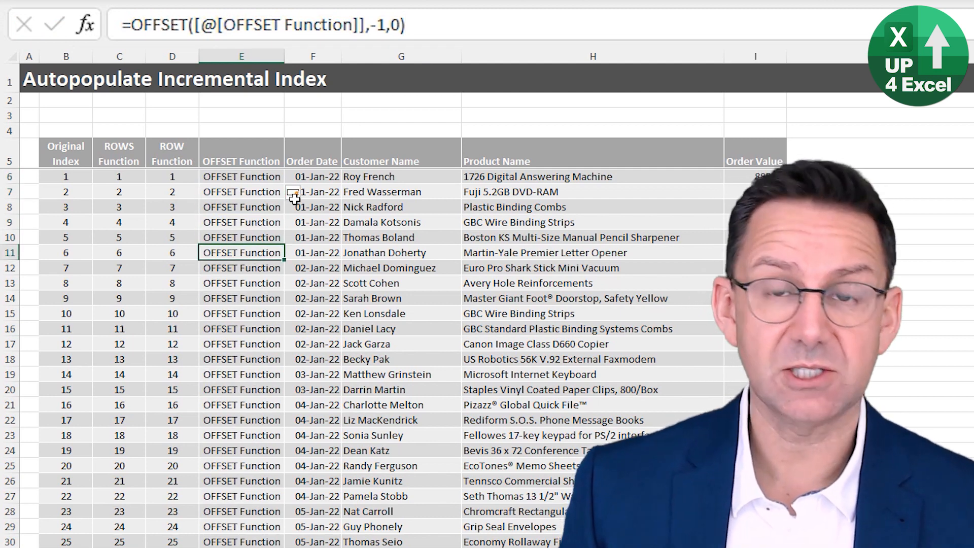
- Inspect the OFFSET cells showing the header text and start editing the first formula
click(241, 176)
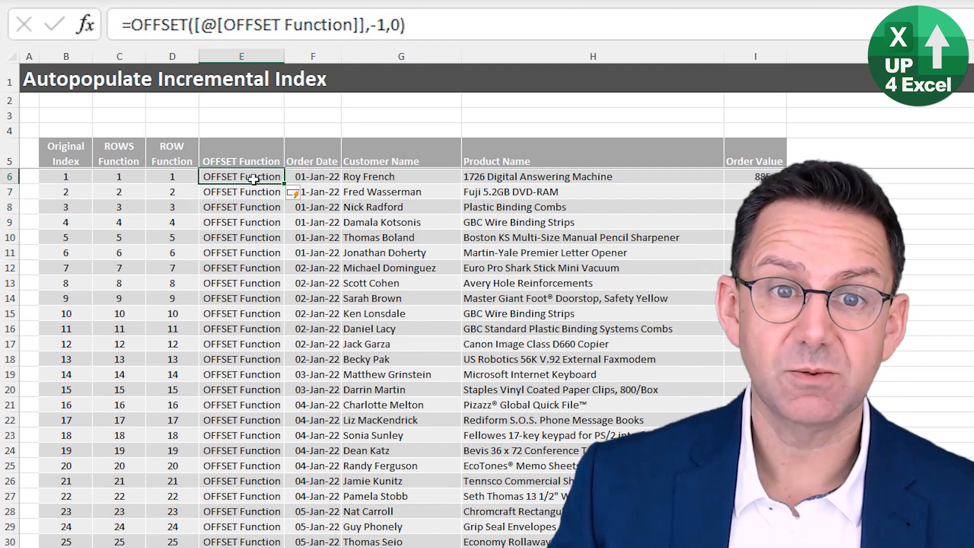
click(241, 192)
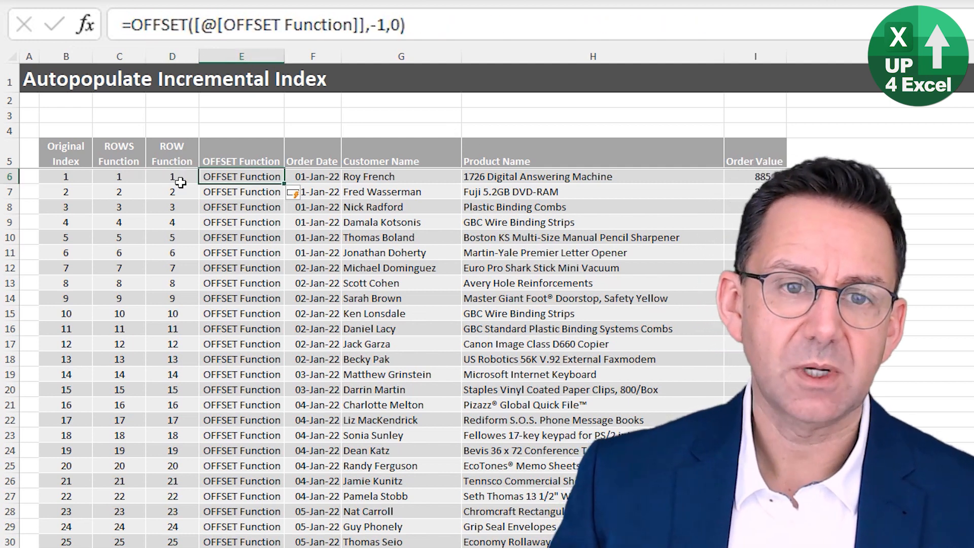
click(241, 56)
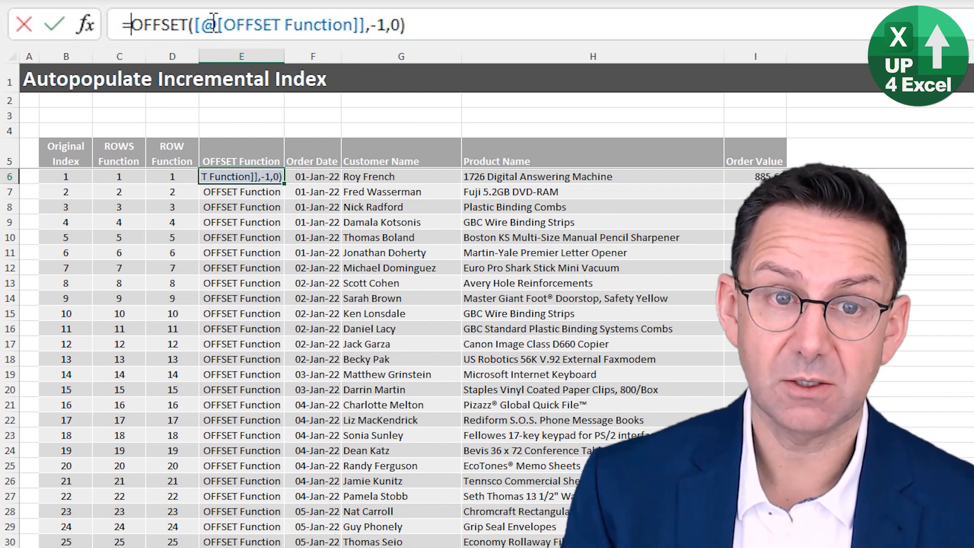
- Wrap it as =IF([@[ROW Function]]=1,1000,OFFSET(…)+1) so the index starts at 1000
text(if)
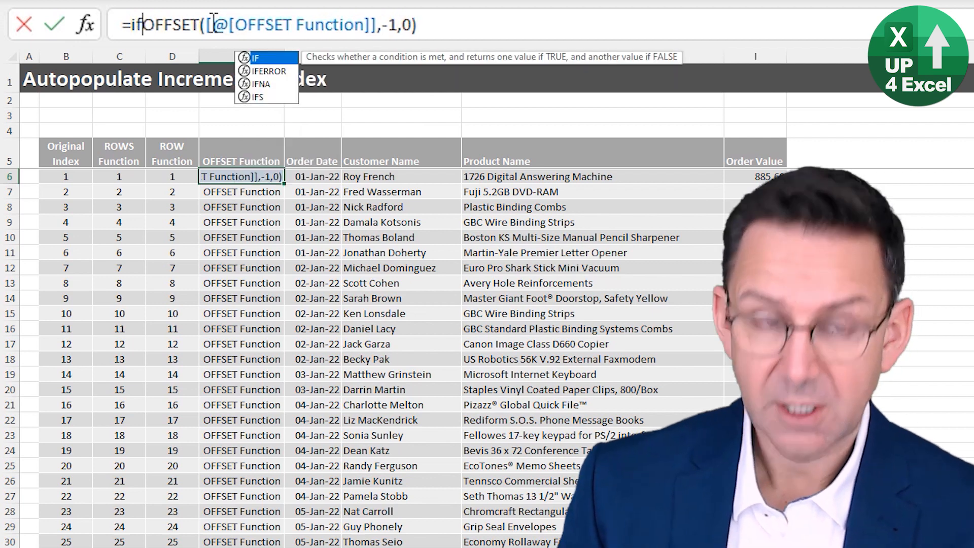
text(([@[ROW Function]])
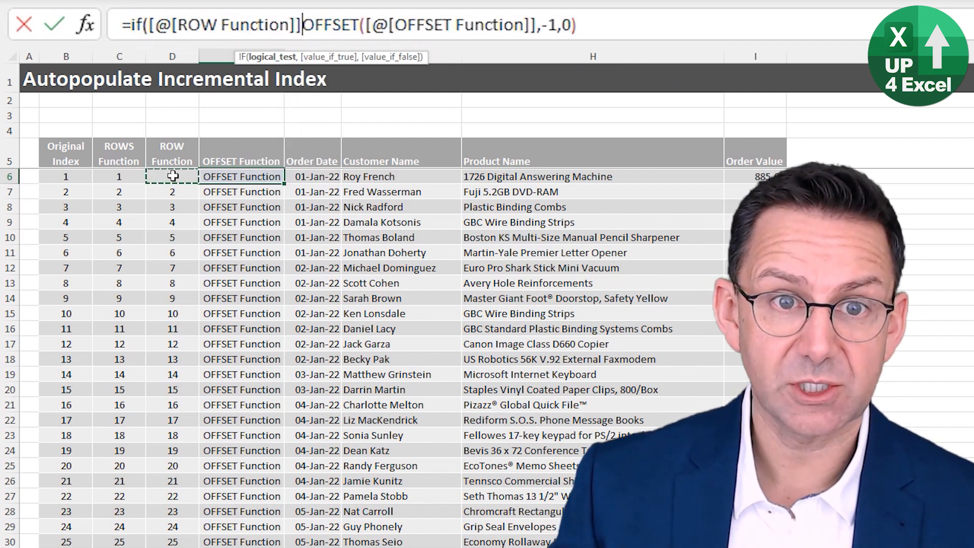
text(=1,)
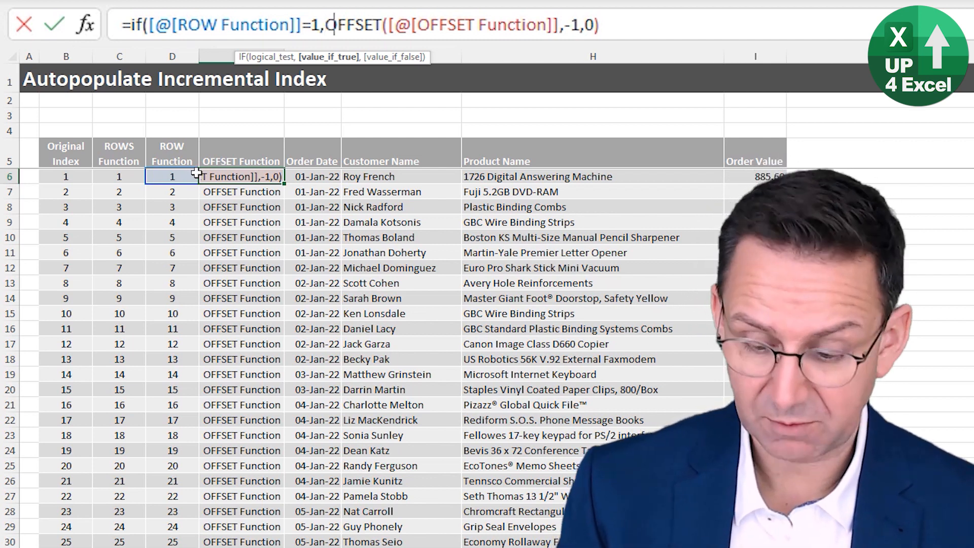
text(1000)
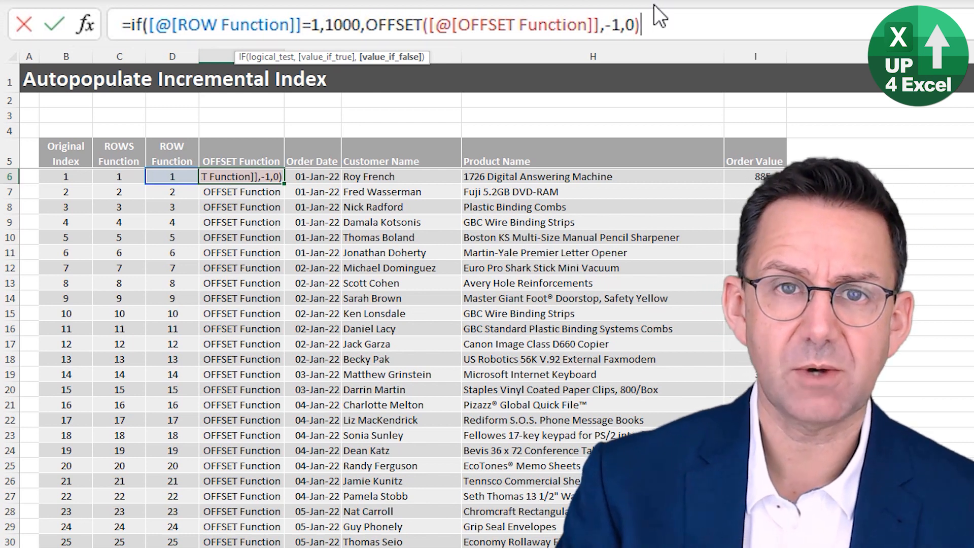
text(+1)
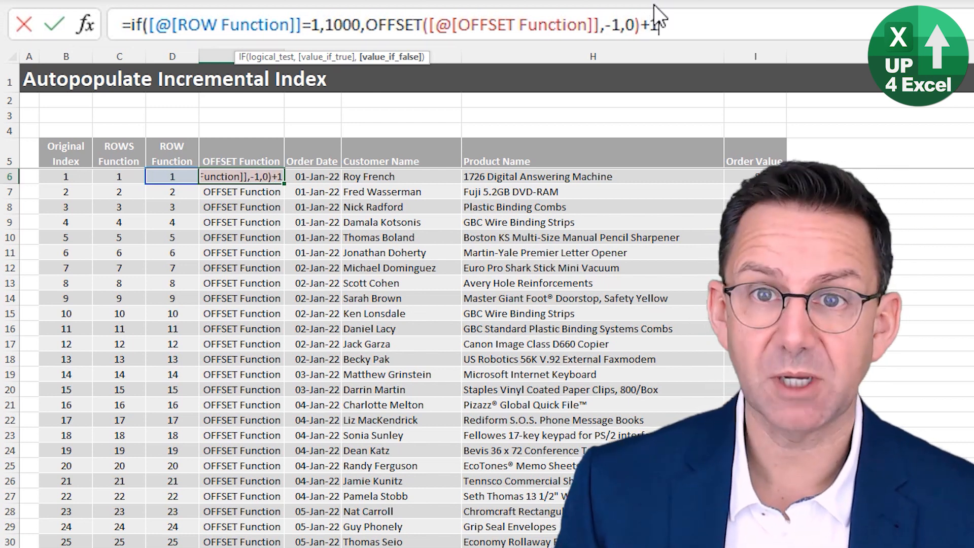
key(Enter)
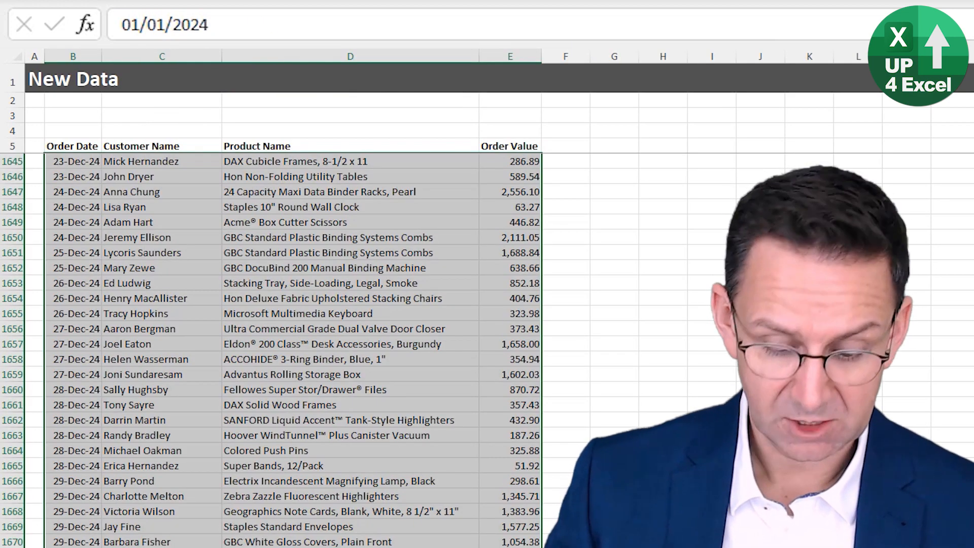
- Paste the 2024 orders below the table and check the ROWS, ROW and OFFSET indexes extend
key(ctrl+c)
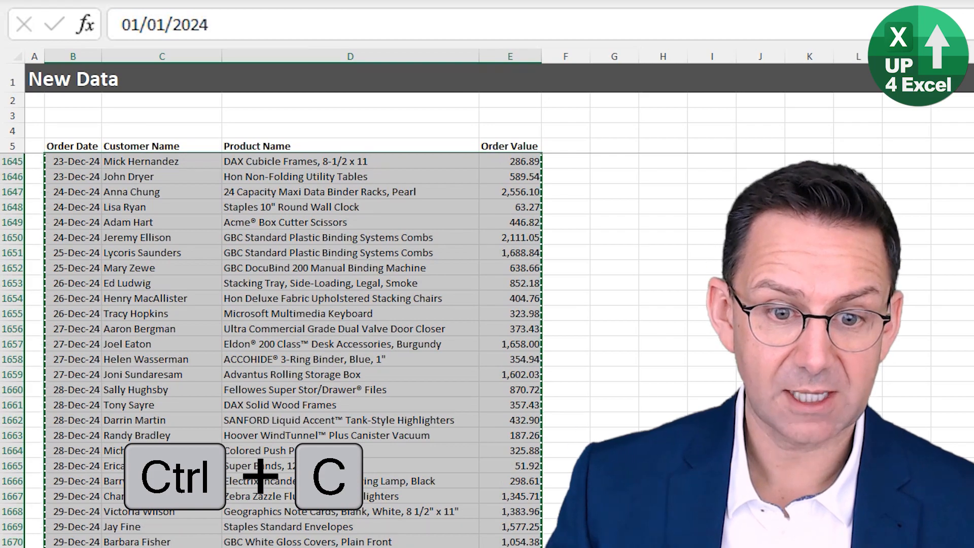
key(ctrl+down)
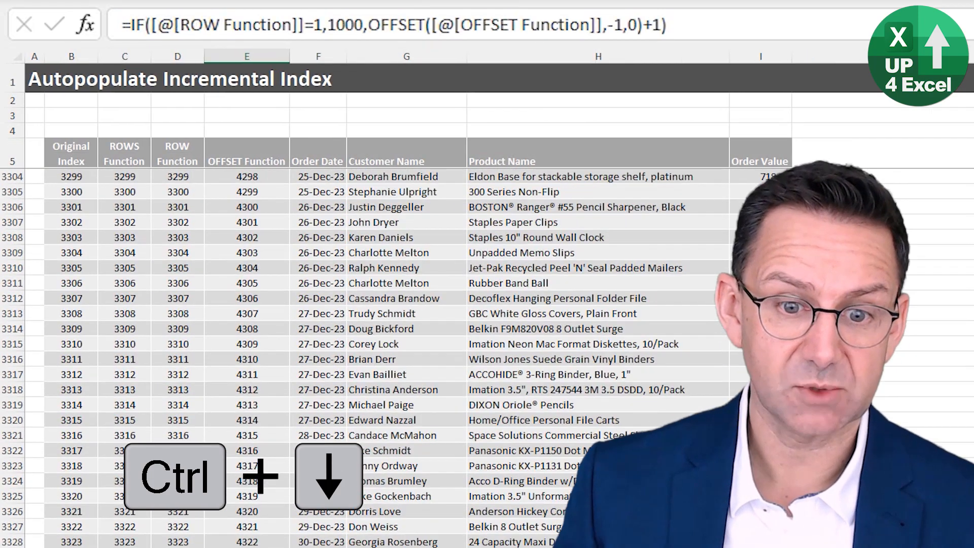
key(ctrl+down)
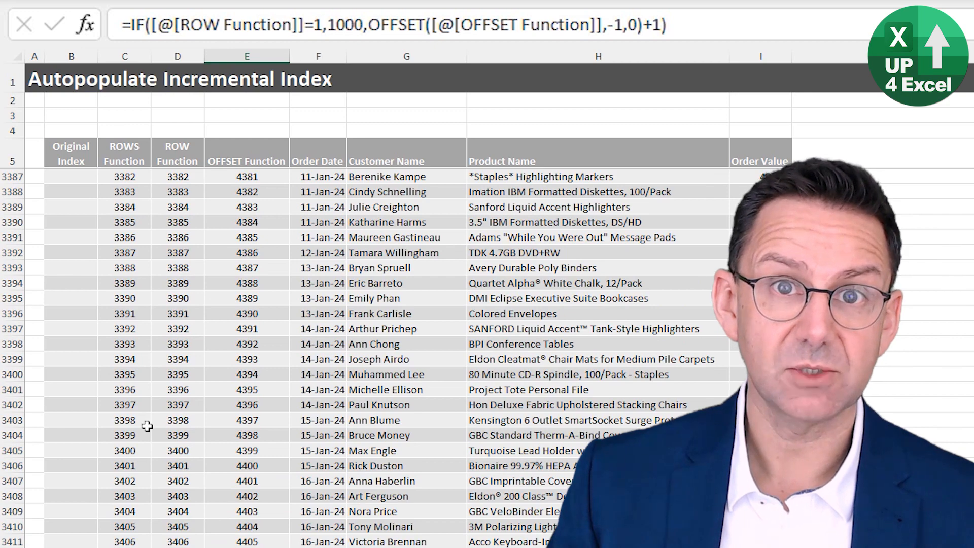
click(247, 420)
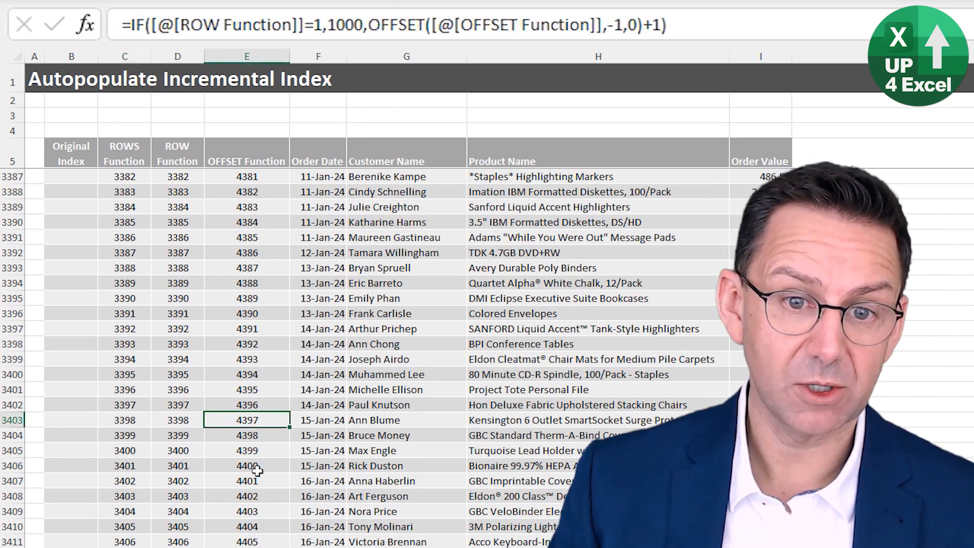
scroll(down, 3)
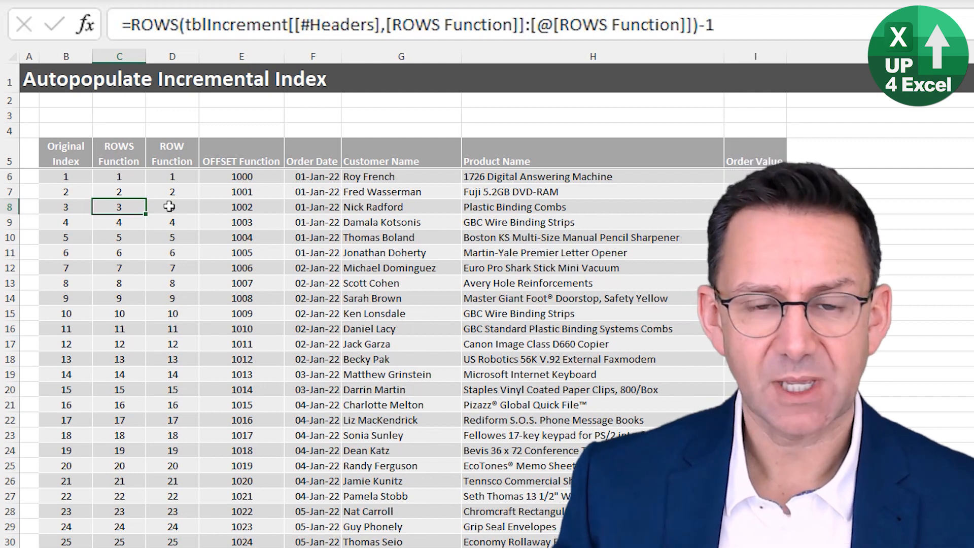
- Sort by Customer Name to reveal #VALUE! errors, then undo the sort
click(401, 237)
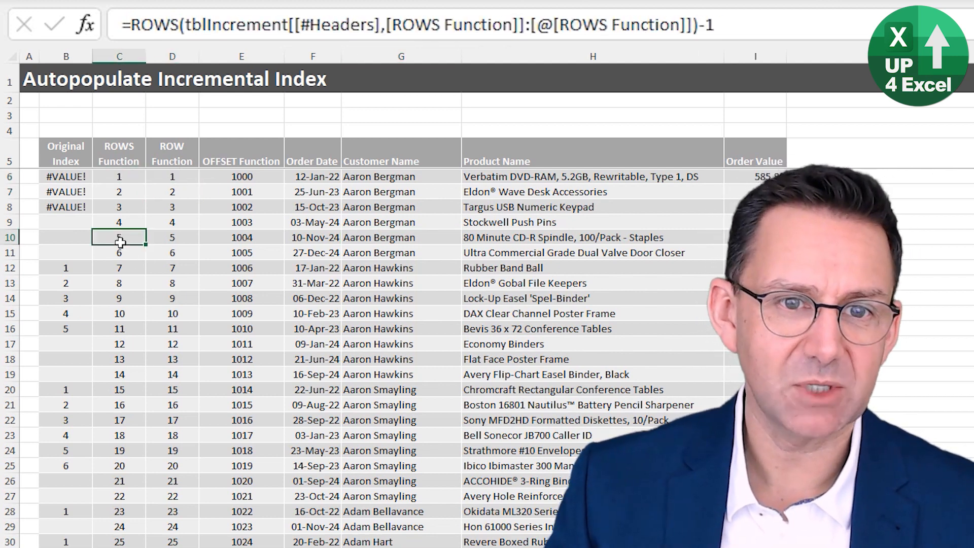
click(400, 237)
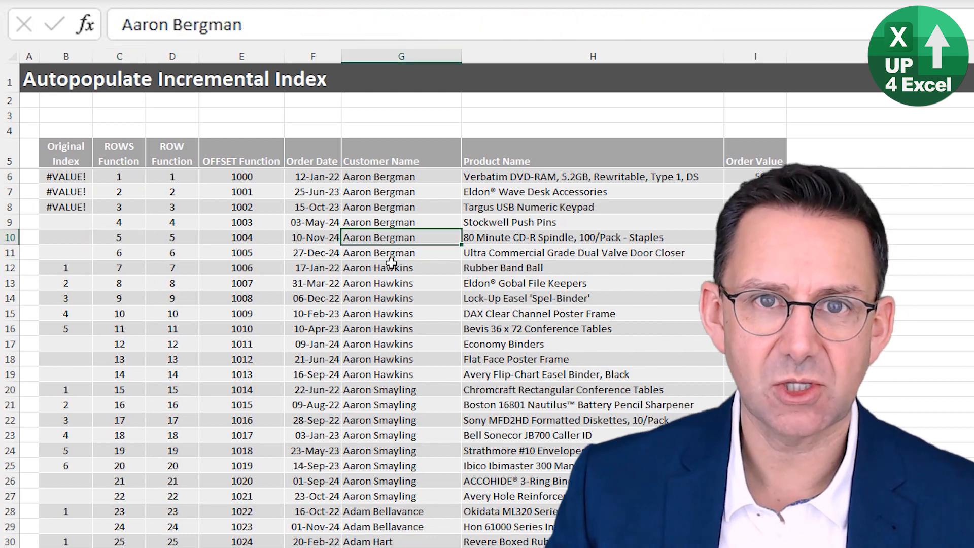
key(ctrl+z)
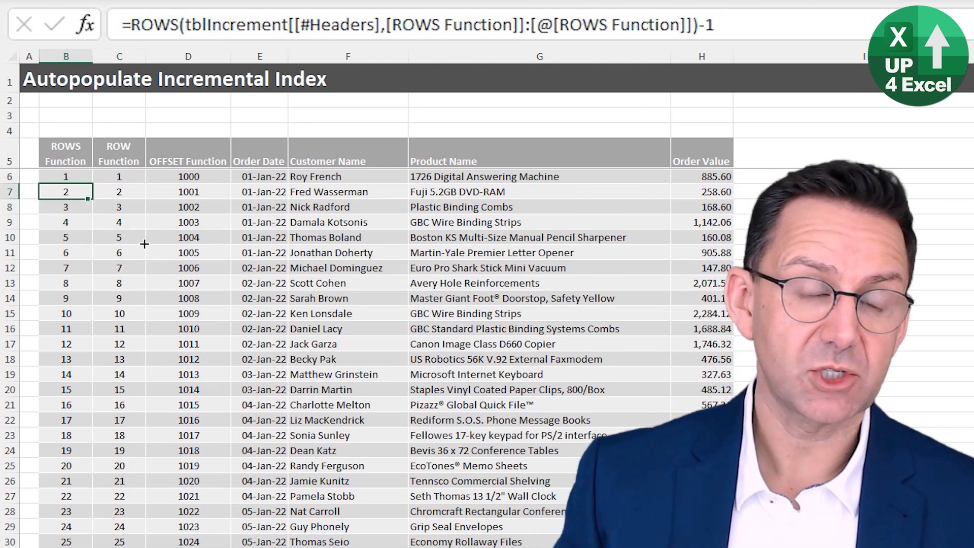
click(188, 191)
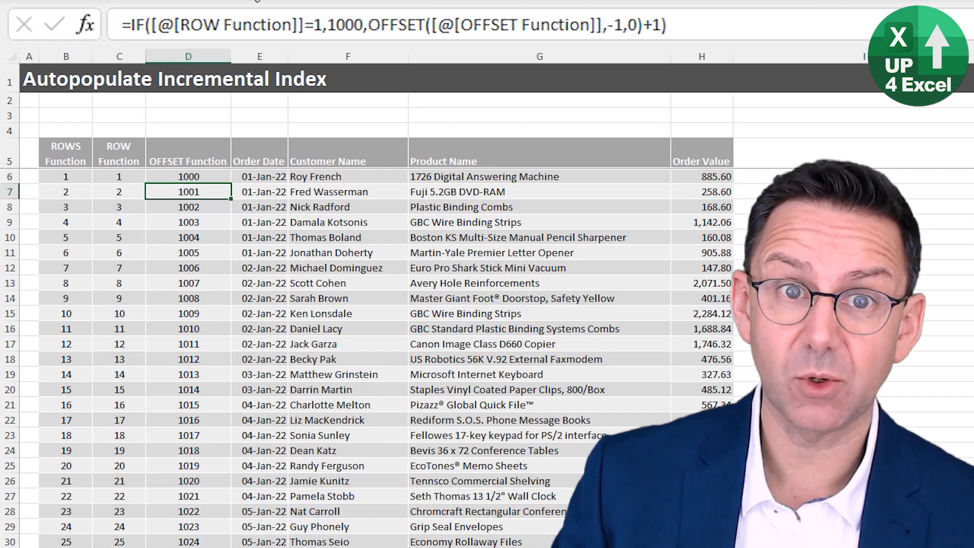
- Load the index table via From Table/Range as a table at B5 on the Fixed sheet
click(312, 6)
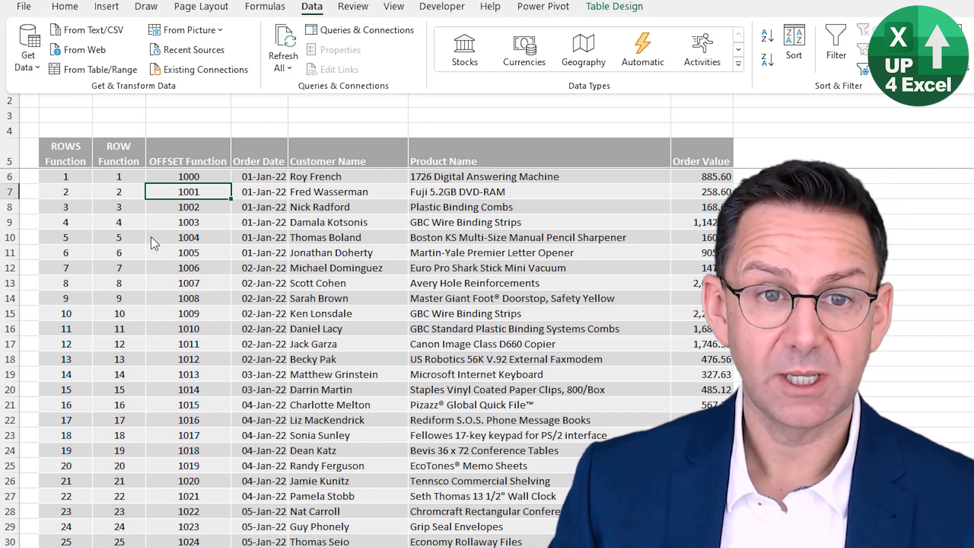
mouse_move(93, 69)
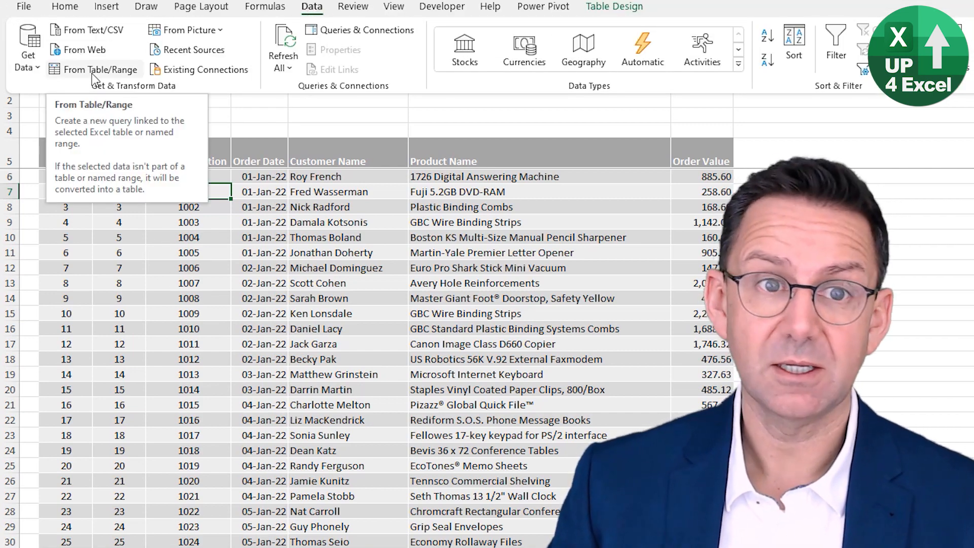
click(100, 69)
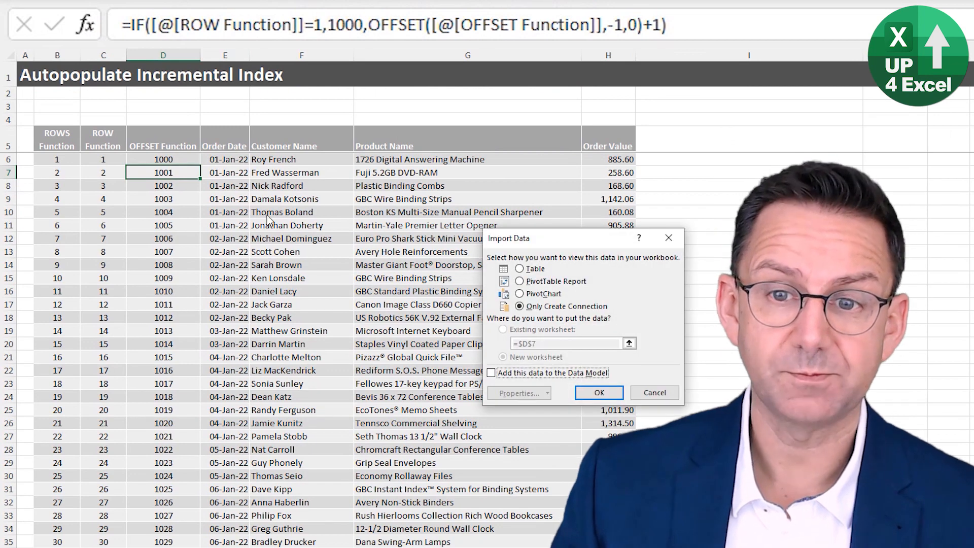
click(520, 269)
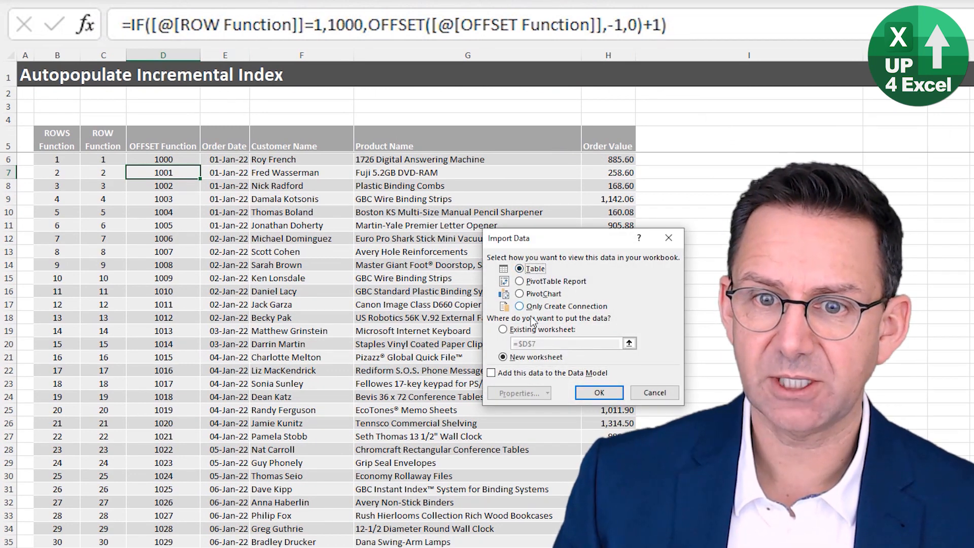
click(503, 329)
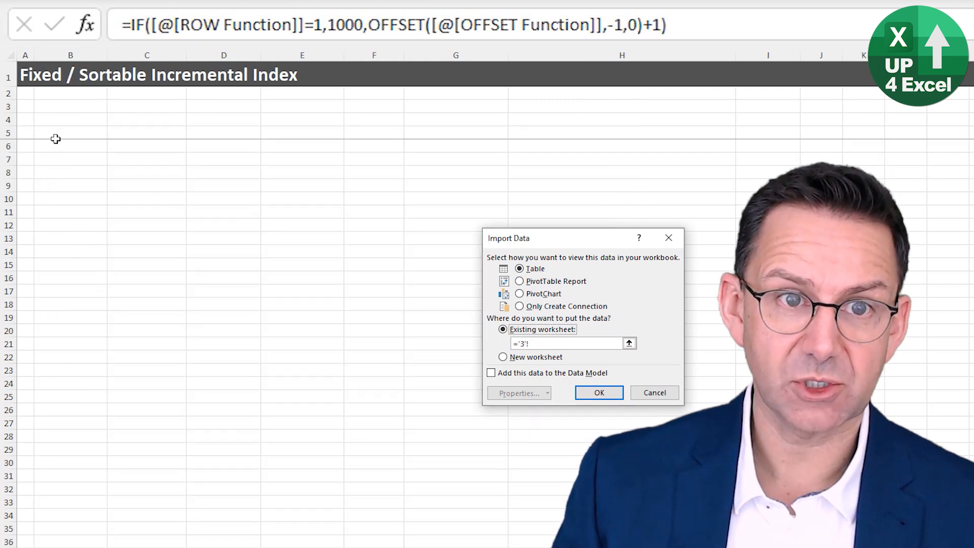
click(70, 132)
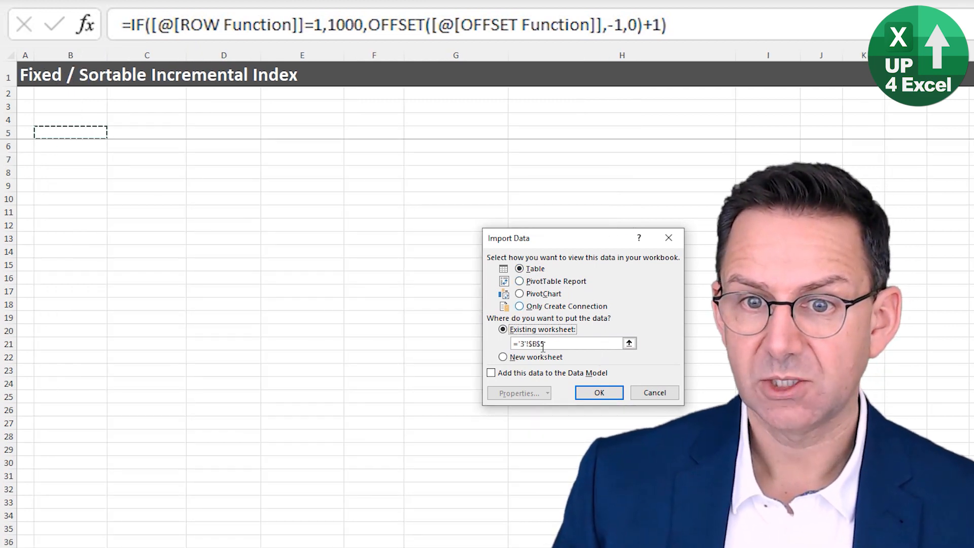
click(598, 392)
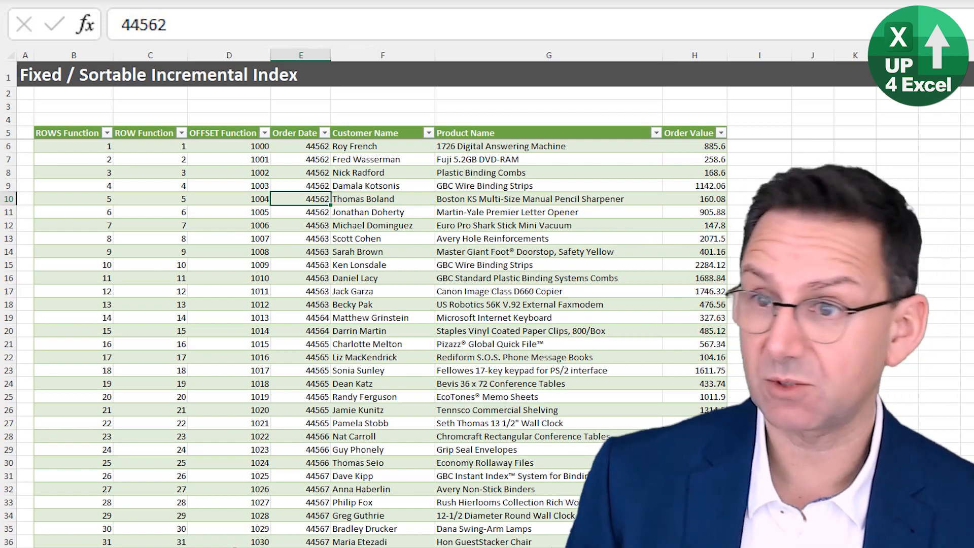
- Format Order Date as dates and Order Value with separators, then review the fixed index cells
key(ctrl+space)
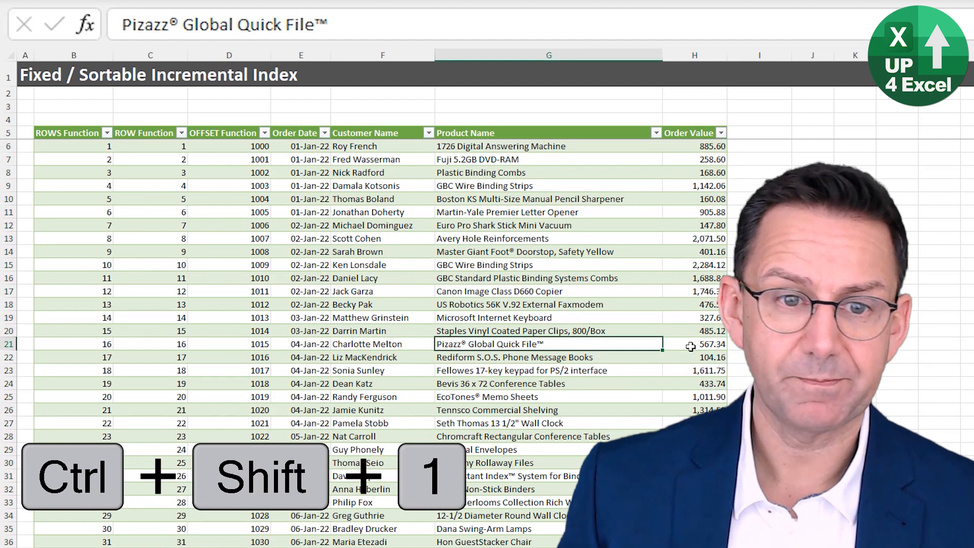
key(ctrl+Left)
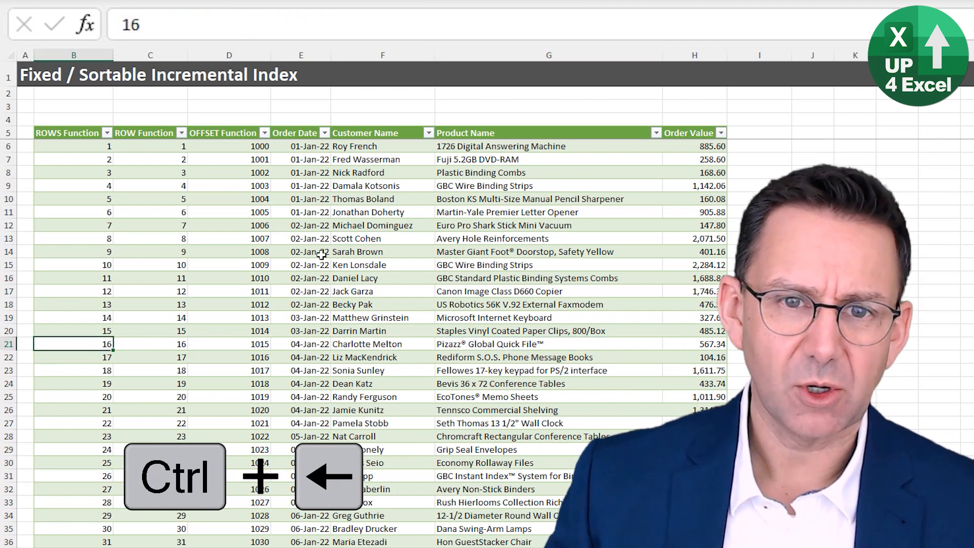
key(ctrl+up)
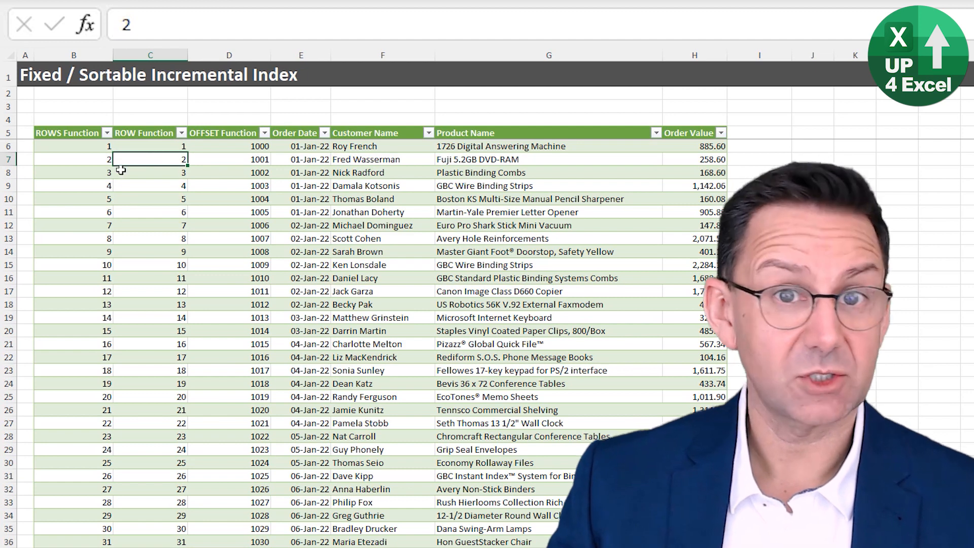
click(229, 212)
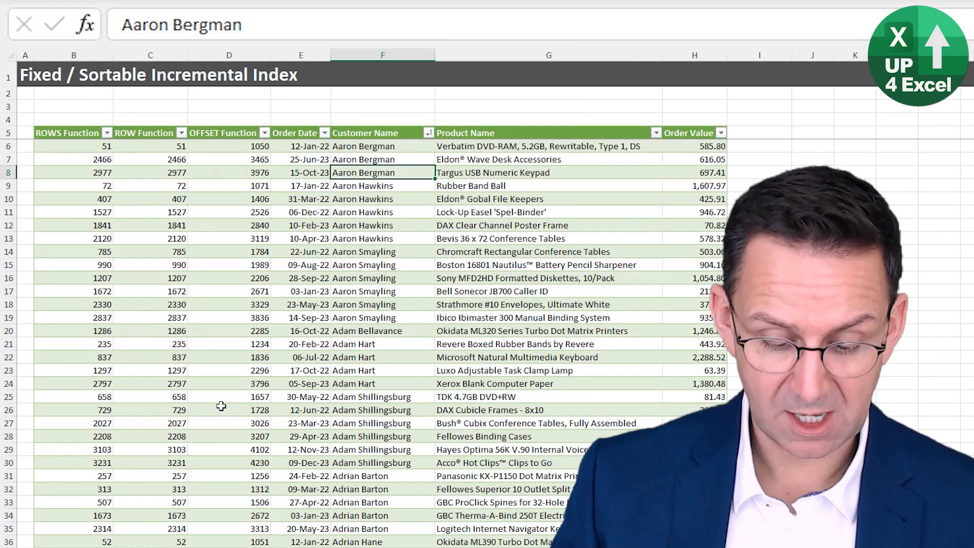
- Refresh all queries (Ctrl+Alt+F5) so the sortable table pulls in the 2024 orders
key(ctrl+alt+f5)
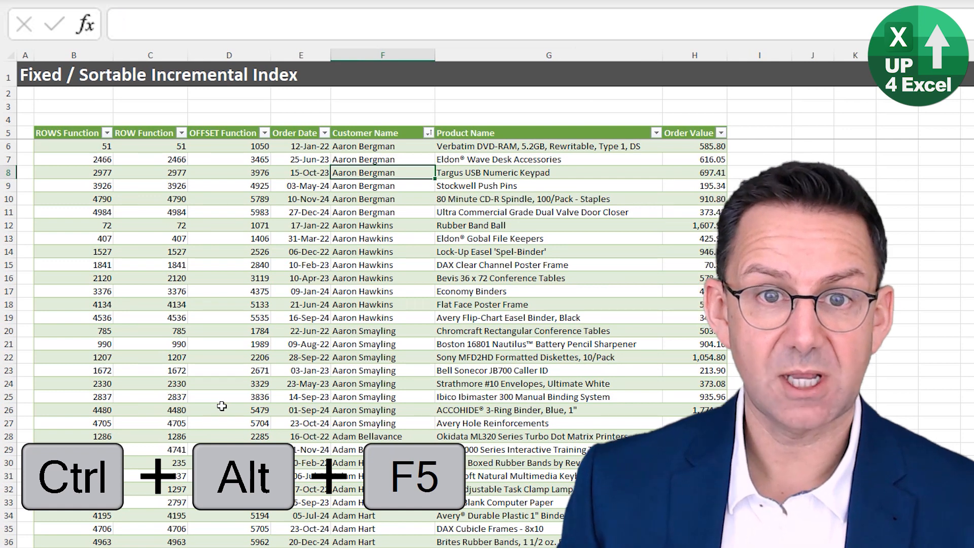
key(ctrl+alt+f5)
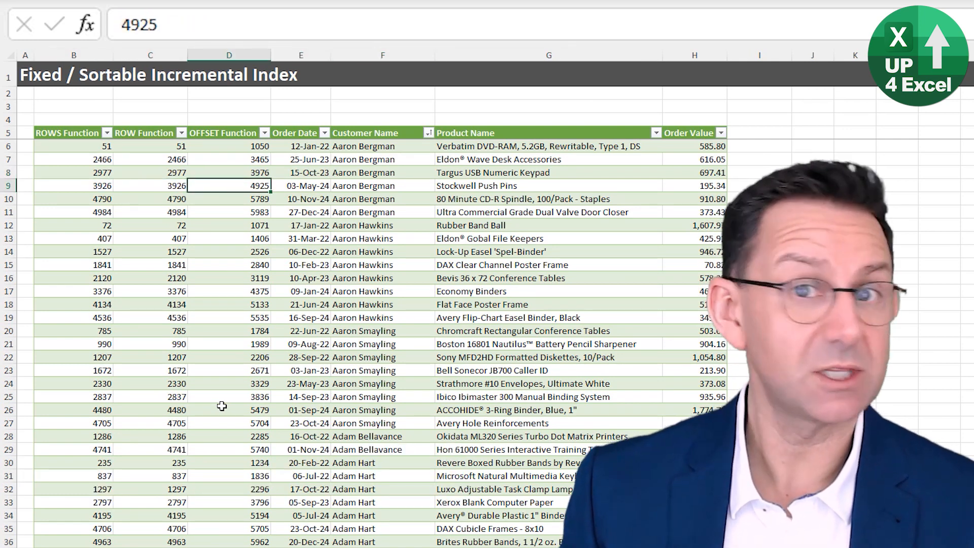